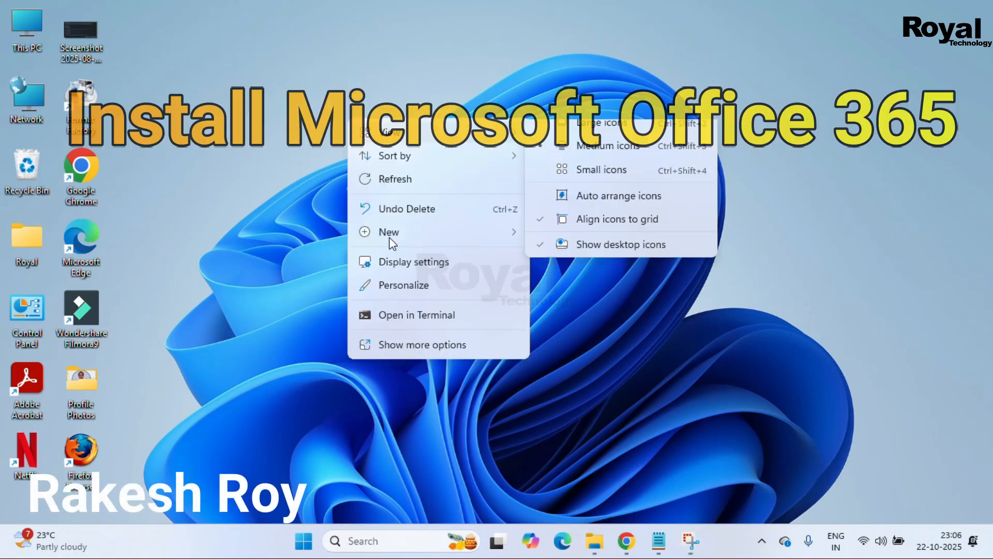
Step: Create a new blank Microsoft Word Document on the Windows desktop
left_click(389, 232)
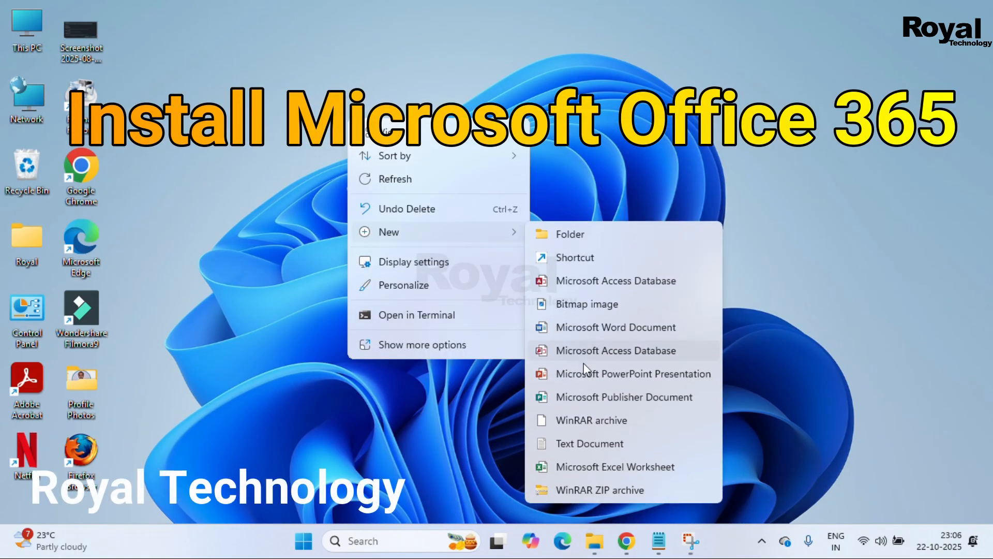
mouse_move(617, 339)
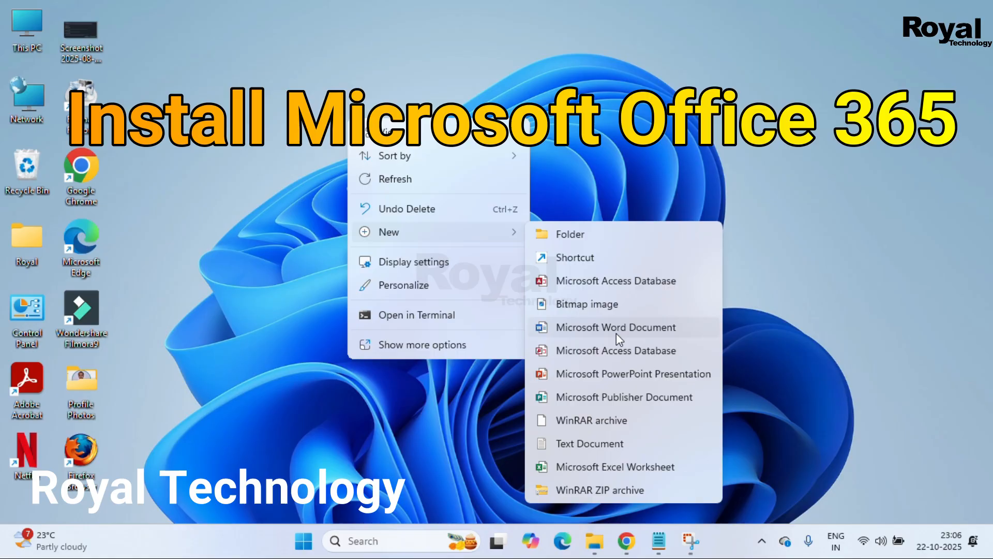
left_click(615, 327)
type("co")
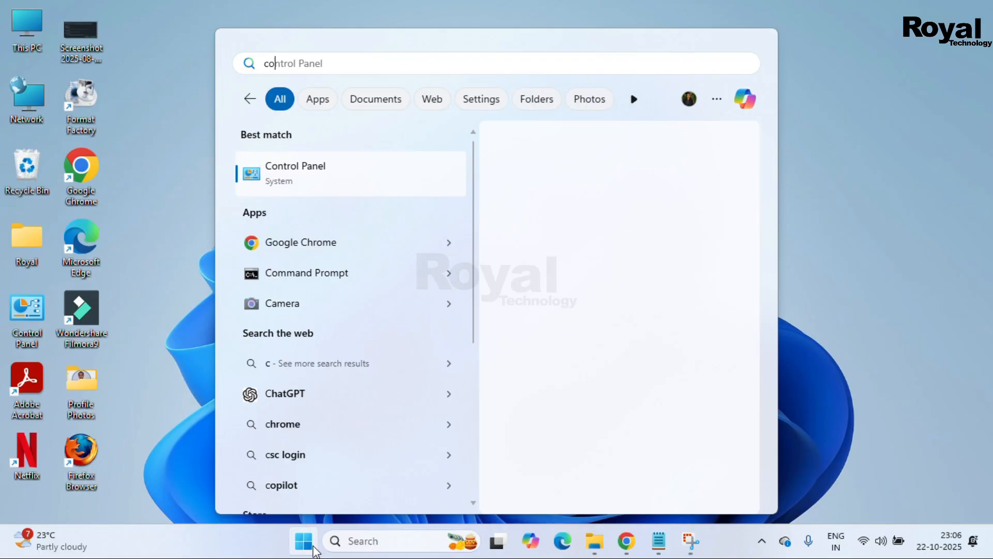
Step: Open Control Panel's installed programs, select Microsoft 365 - en-us, then close the window
left_click(295, 173)
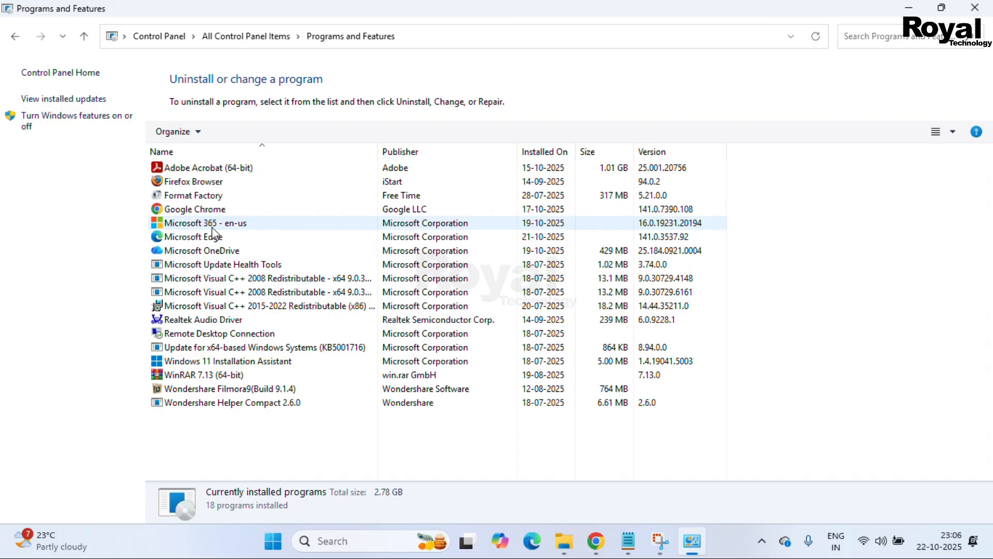
left_click(205, 223)
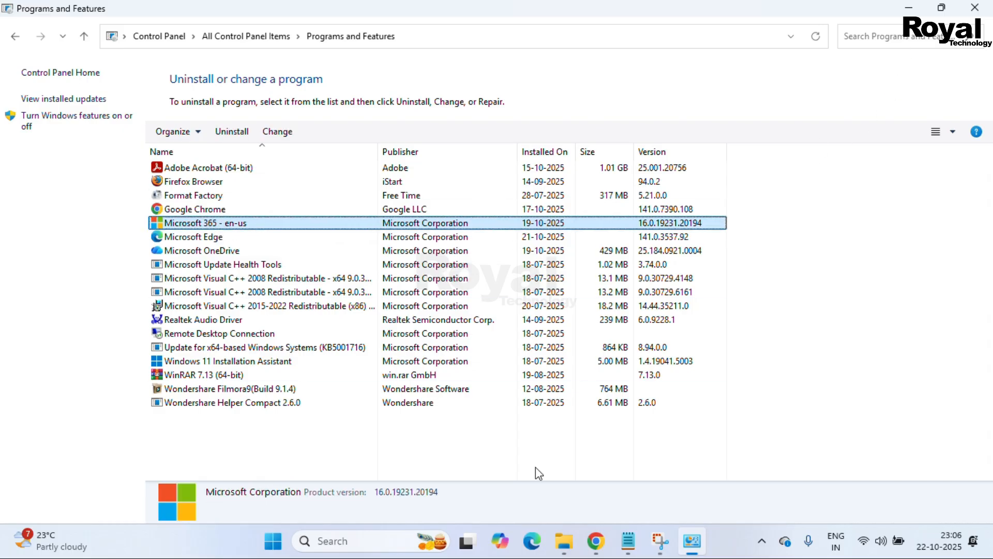
mouse_move(964, 106)
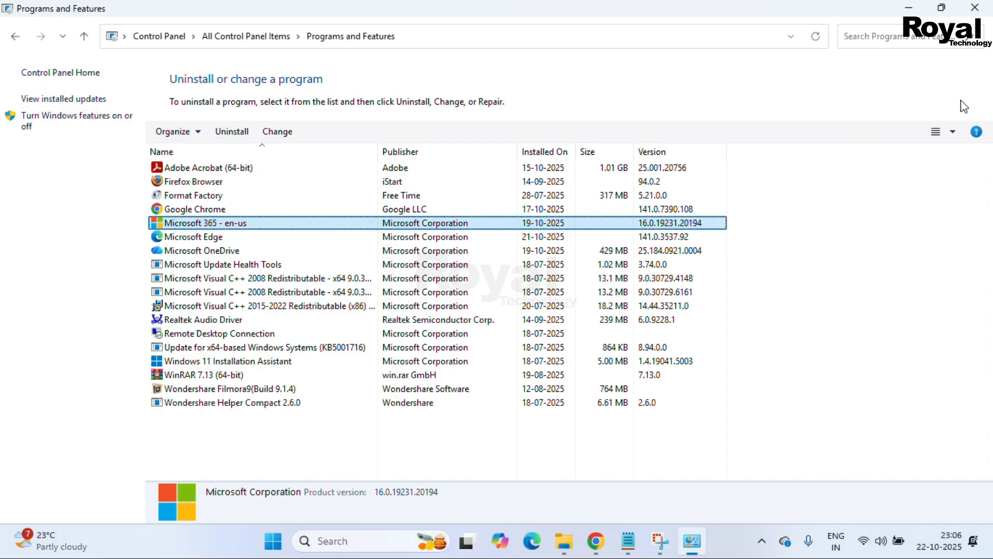
mouse_move(974, 7)
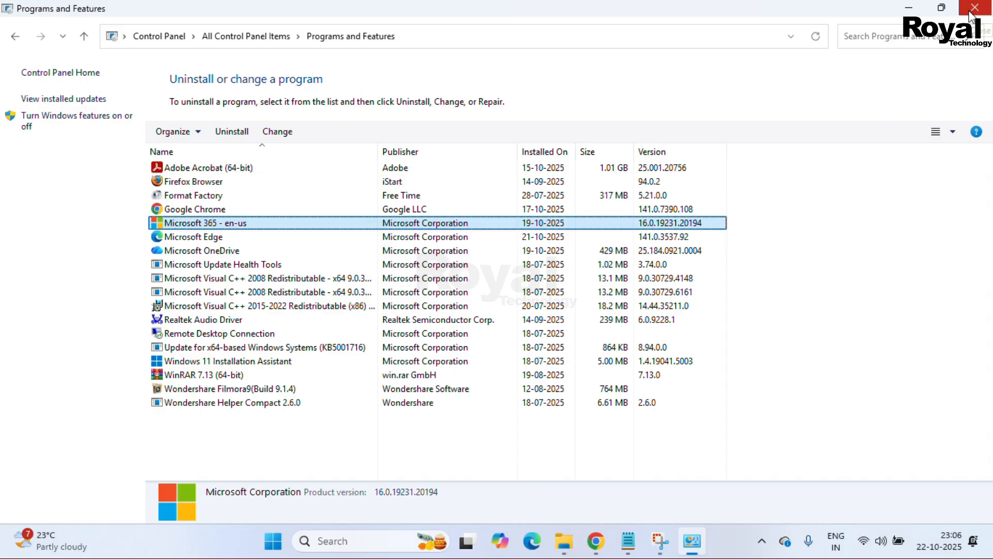
left_click(973, 7)
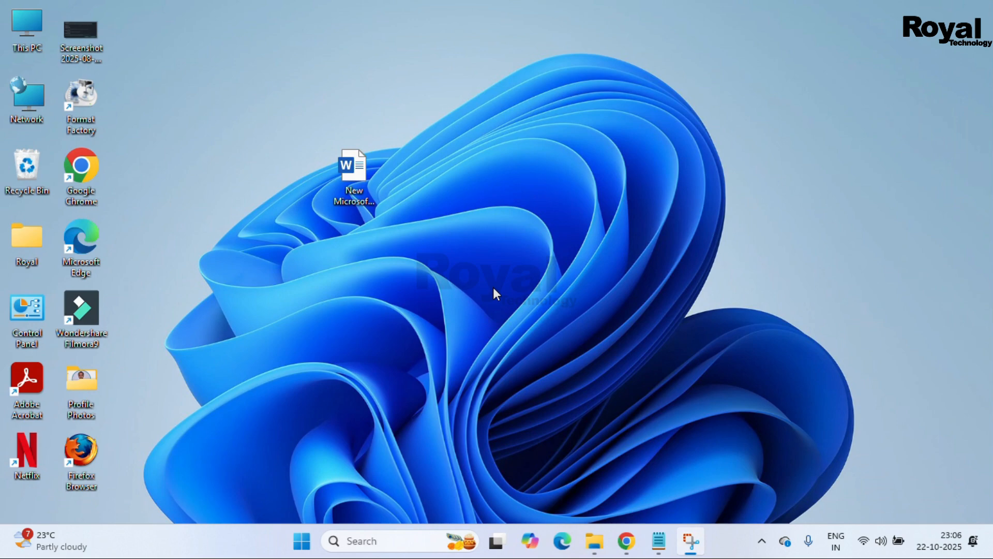
Step: Launch Chrome and search Google for 'o365 setup download'
left_click(625, 542)
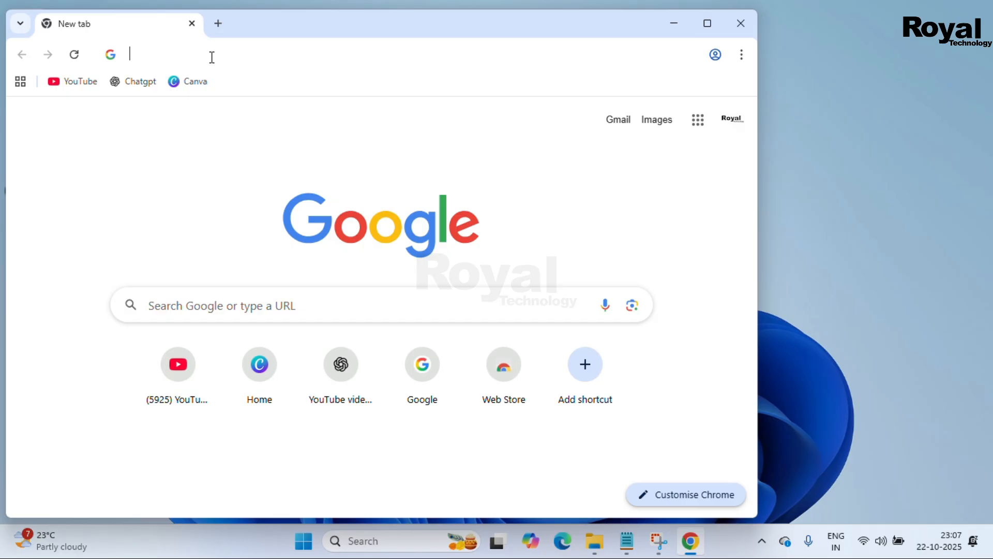
type("o")
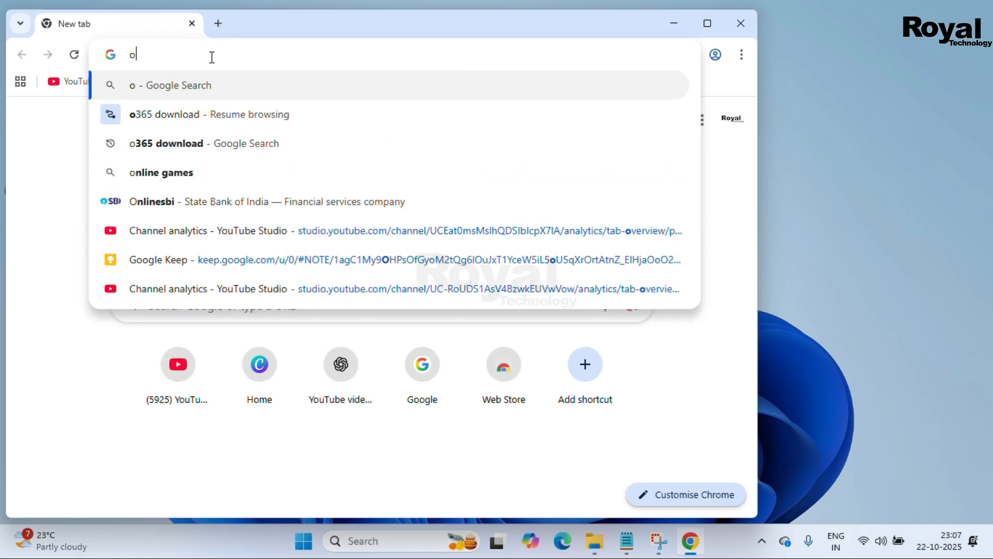
type("365 setup")
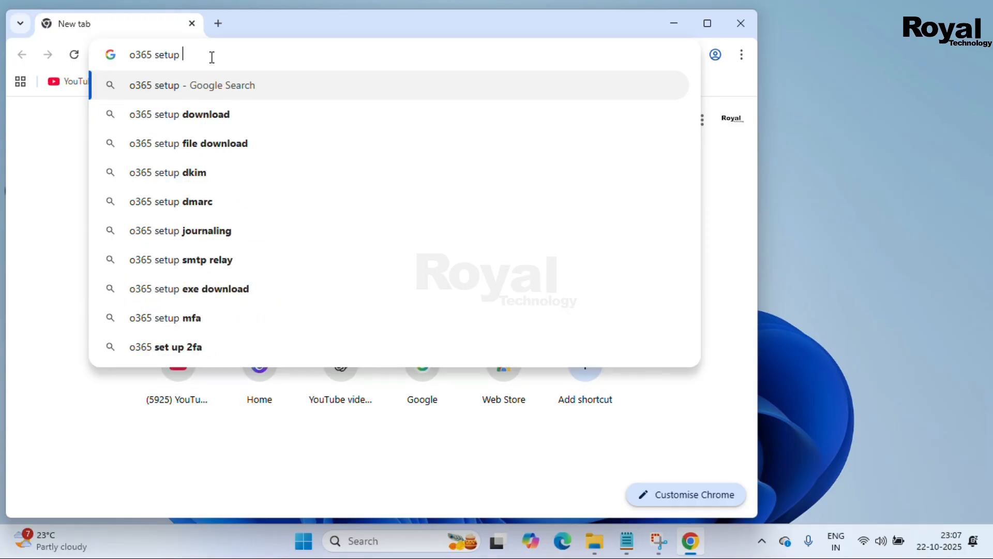
left_click(179, 114)
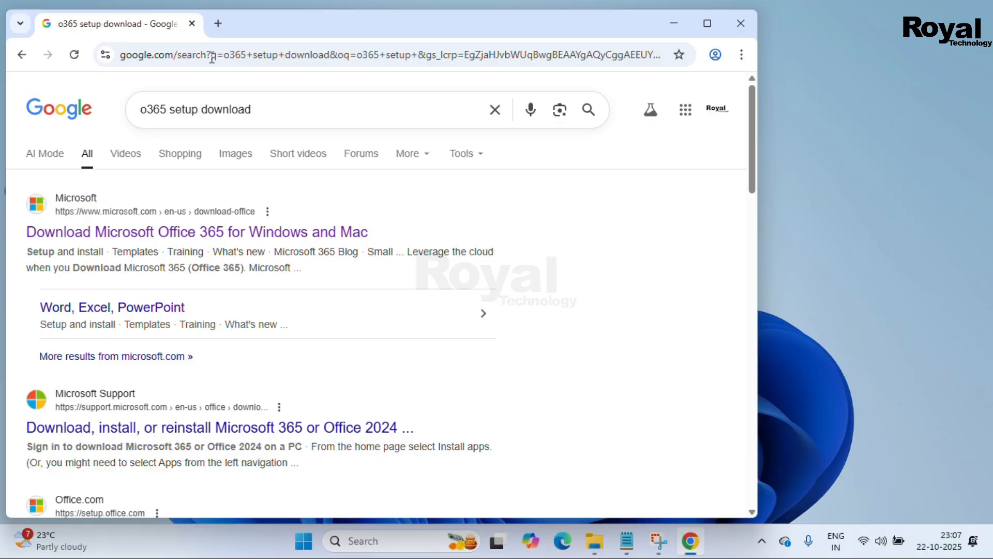
mouse_move(200, 245)
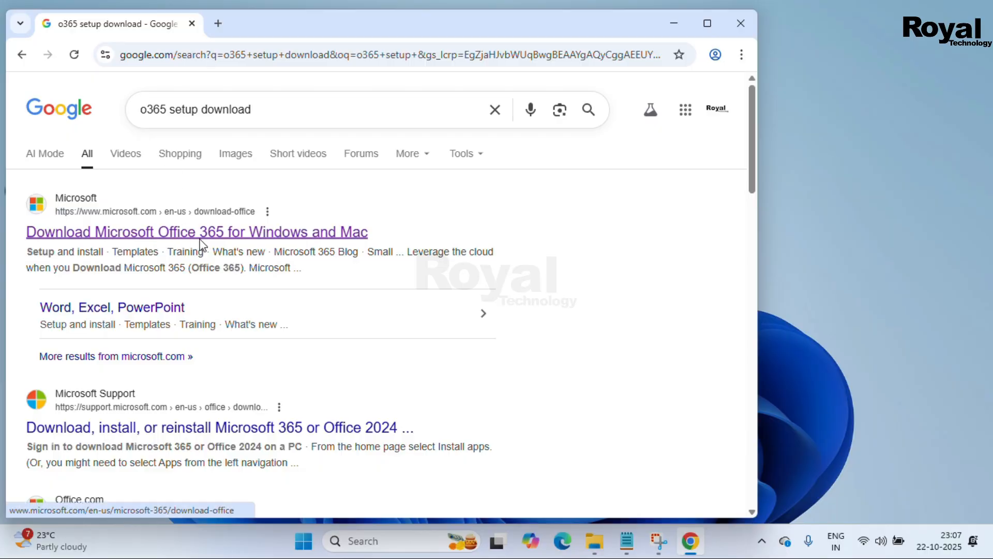
Step: Download Microsoft 365 for Windows from Microsoft's page and check the downloads list
left_click(196, 231)
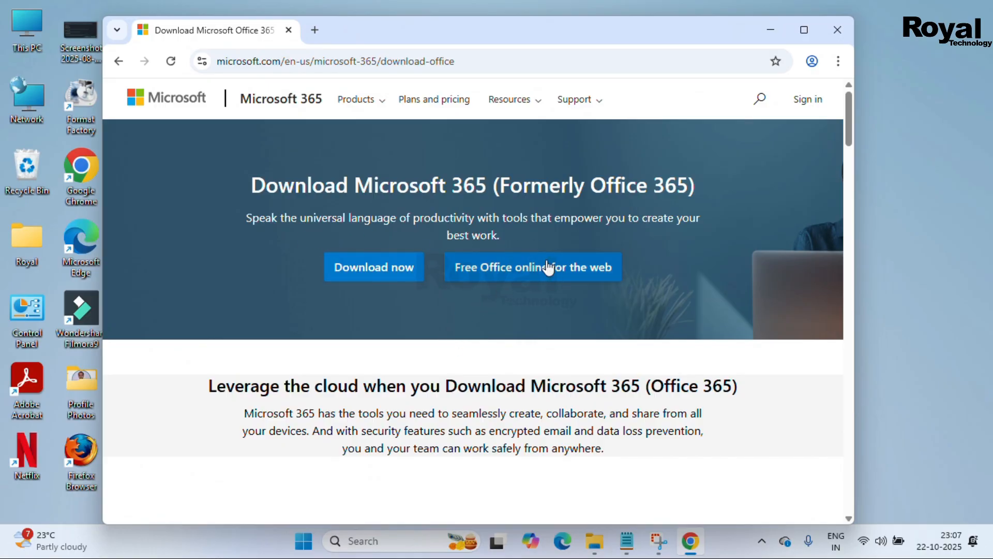
mouse_move(379, 263)
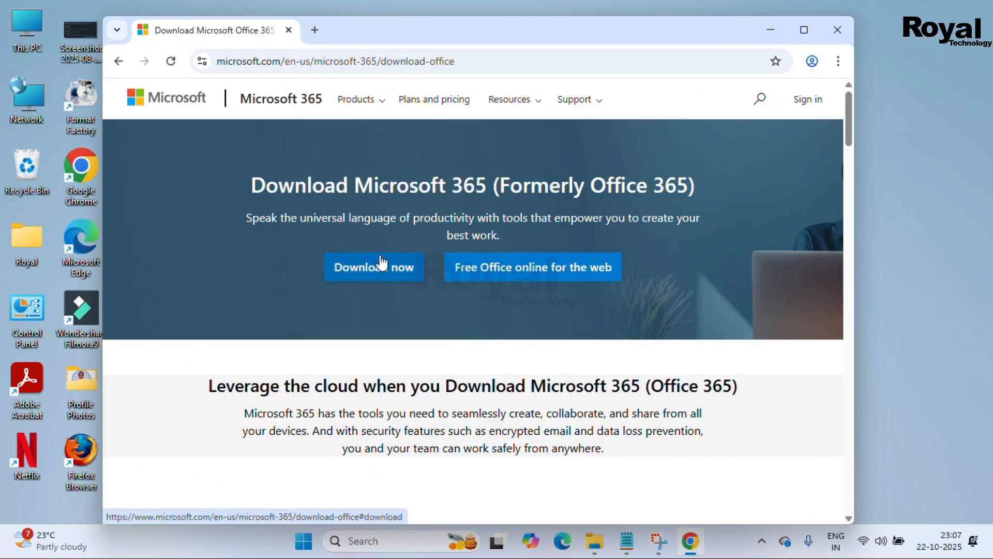
left_click(373, 267)
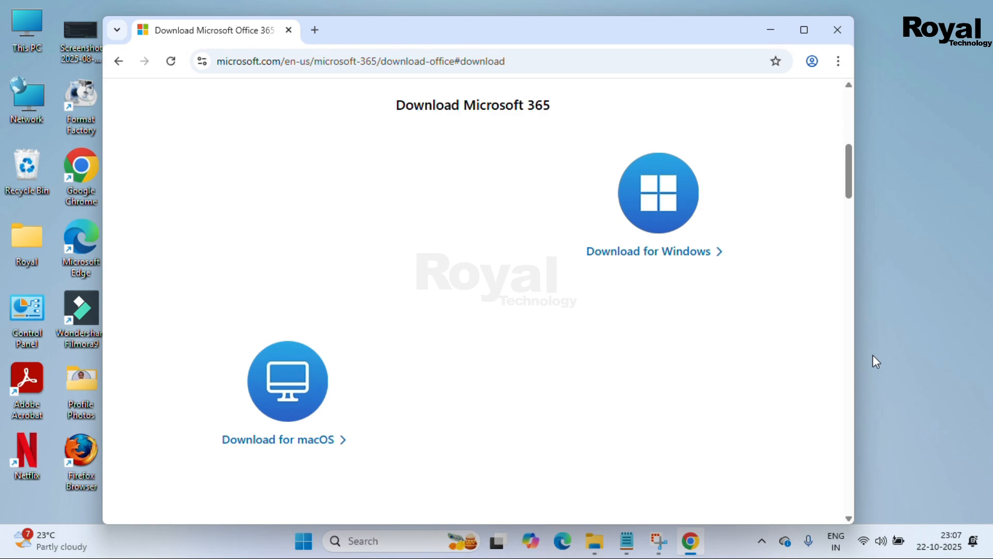
mouse_move(286, 372)
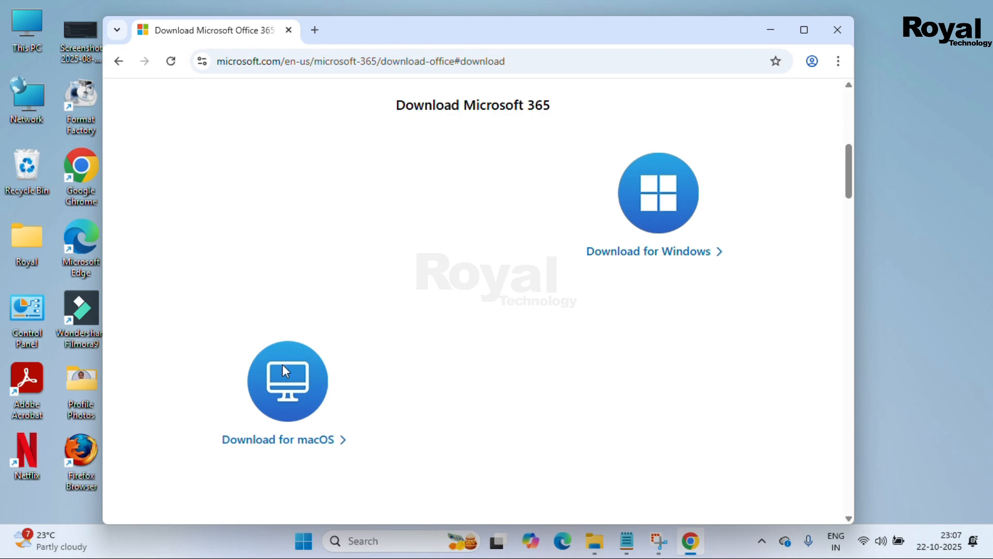
mouse_move(655, 255)
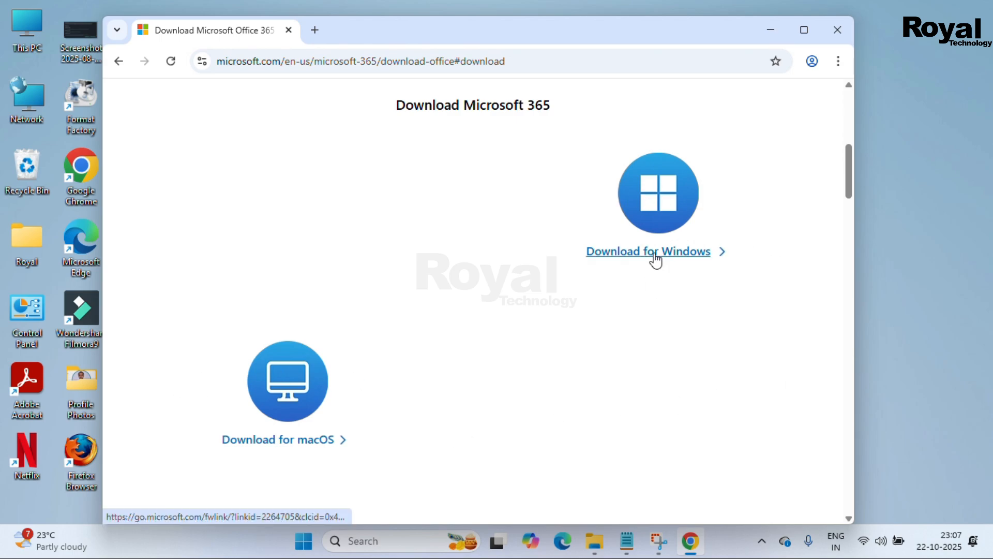
left_click(648, 251)
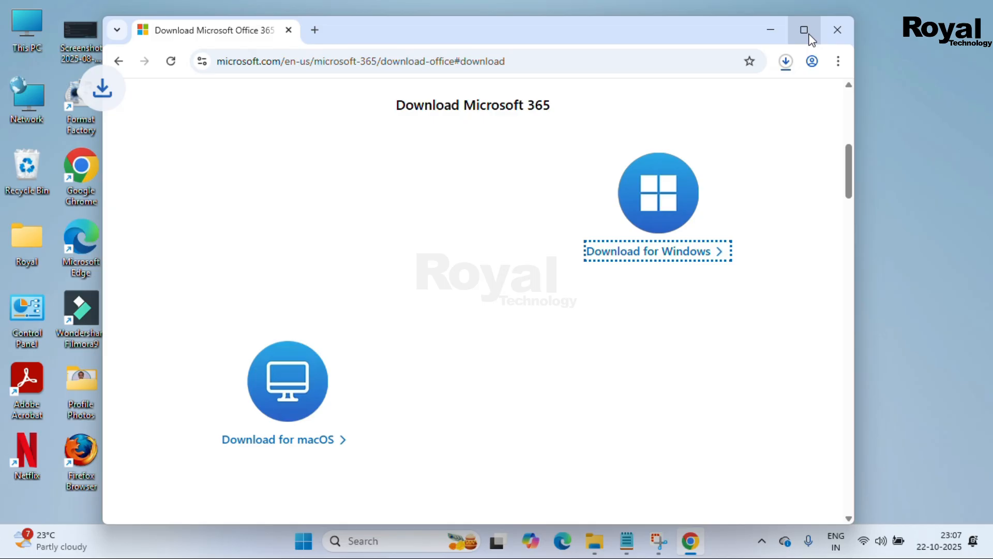
left_click(804, 30)
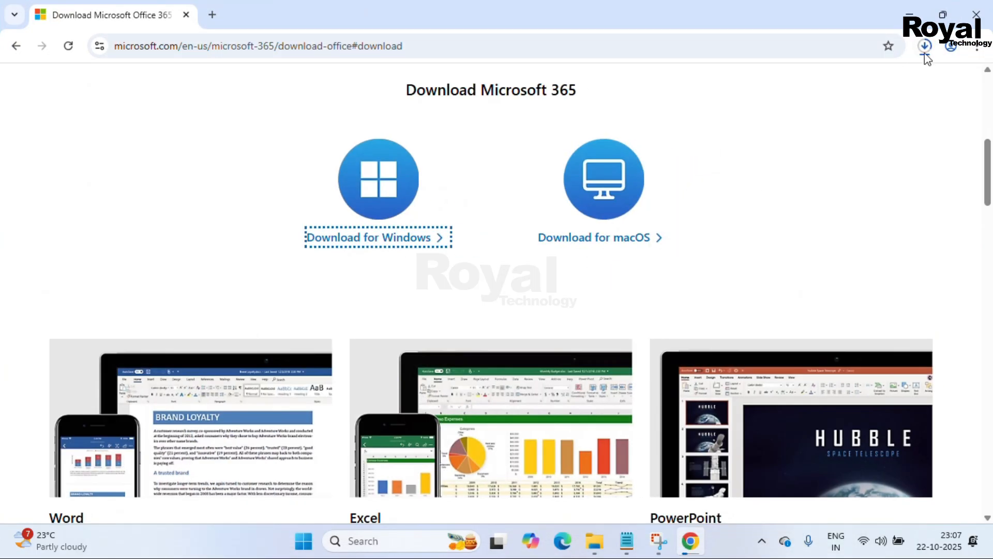
left_click(925, 46)
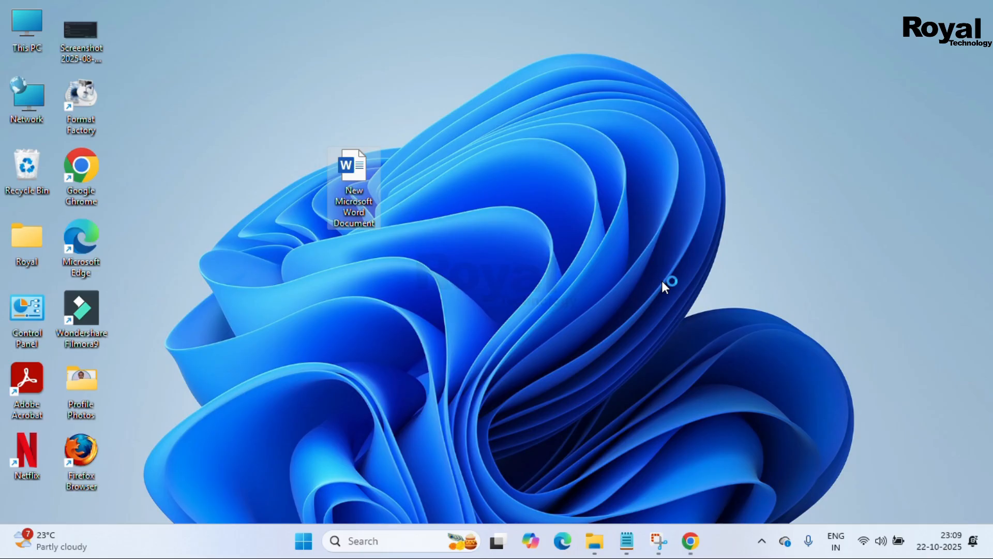
Step: Open New Microsoft Word Document, continue past Office product selection and accept the license
double_click(352, 166)
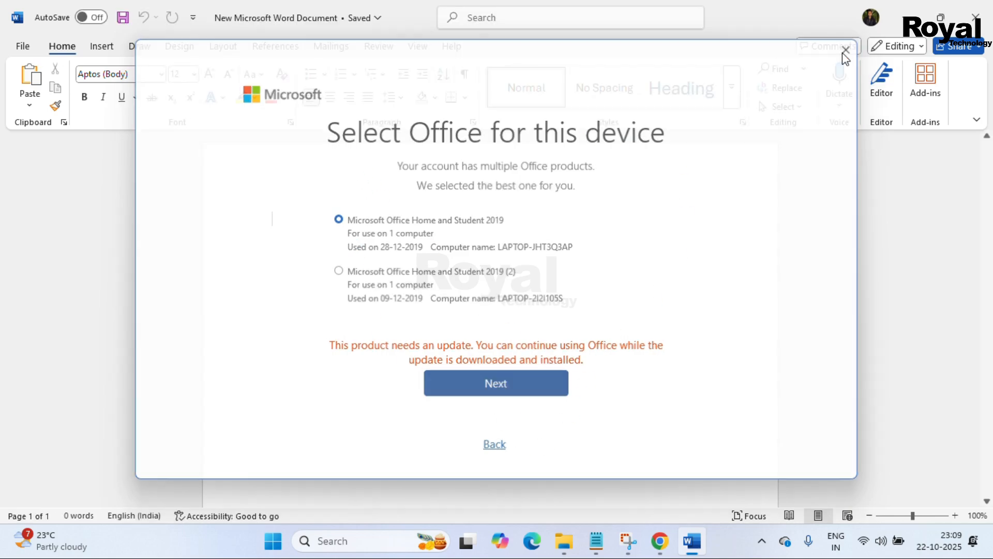
left_click(496, 383)
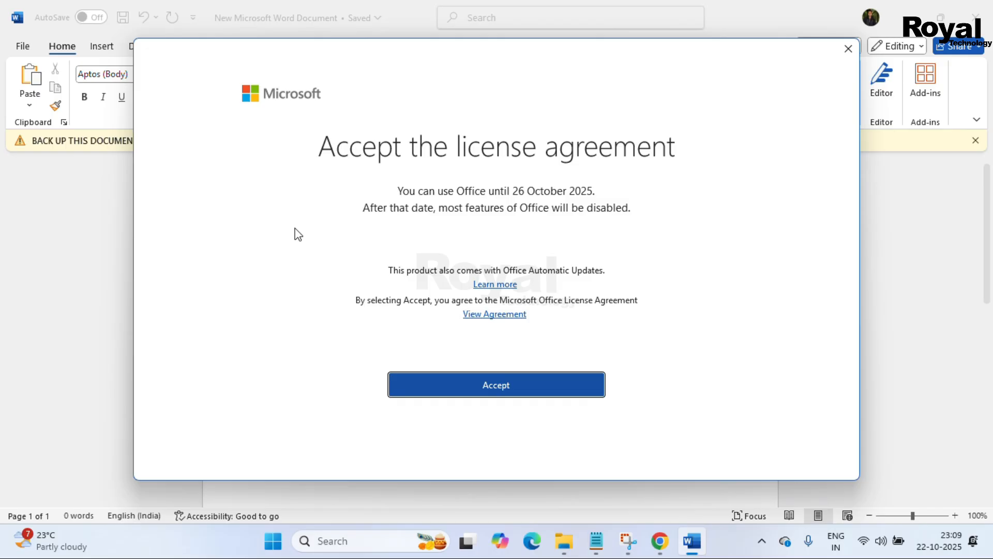
left_click(496, 384)
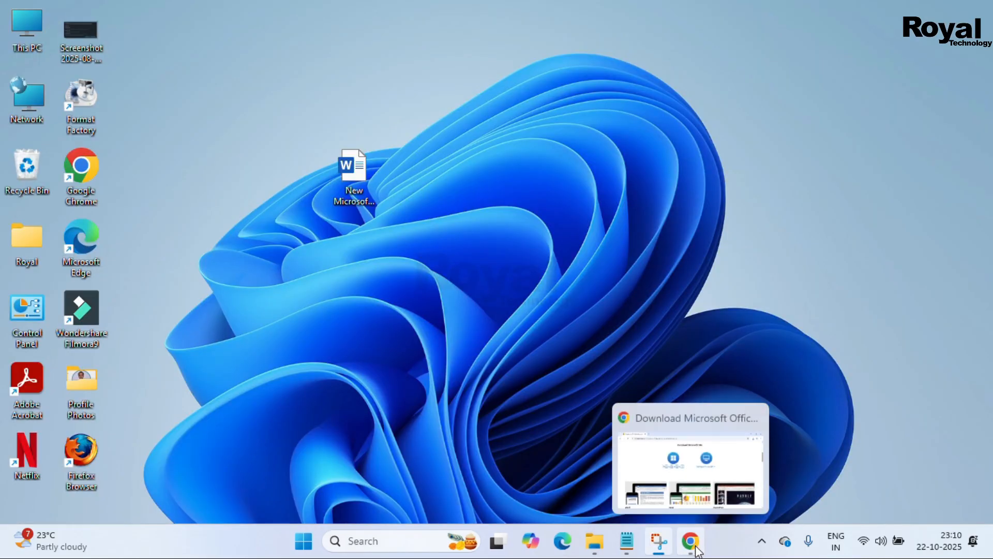
Step: Search 'o365' in a new tab and open the Free Microsoft 365 Online result
left_click(688, 540)
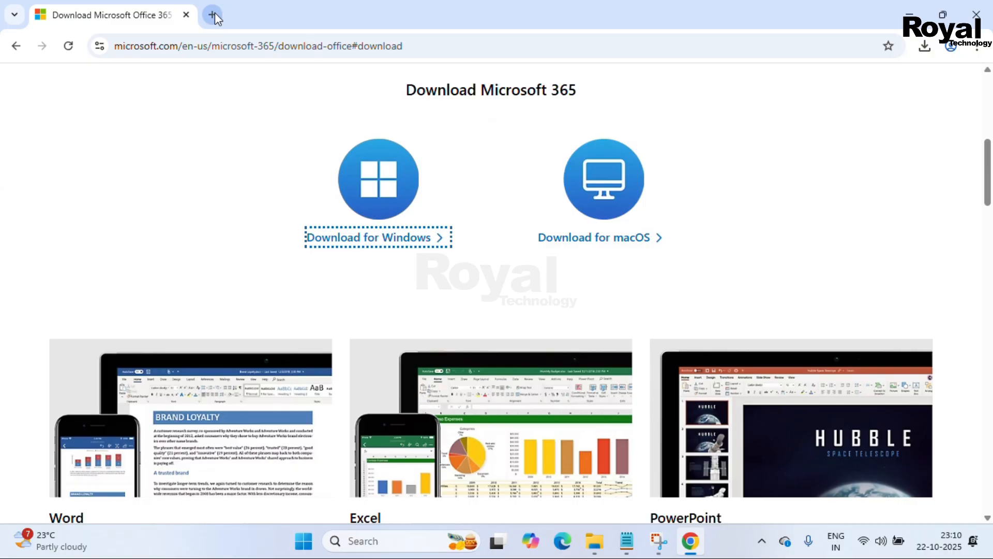
left_click(214, 15)
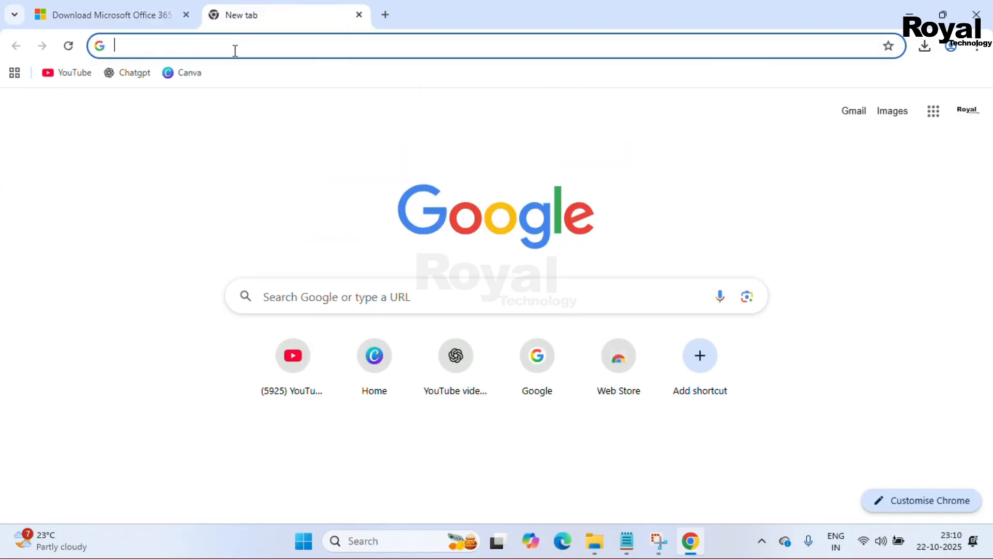
type("o365")
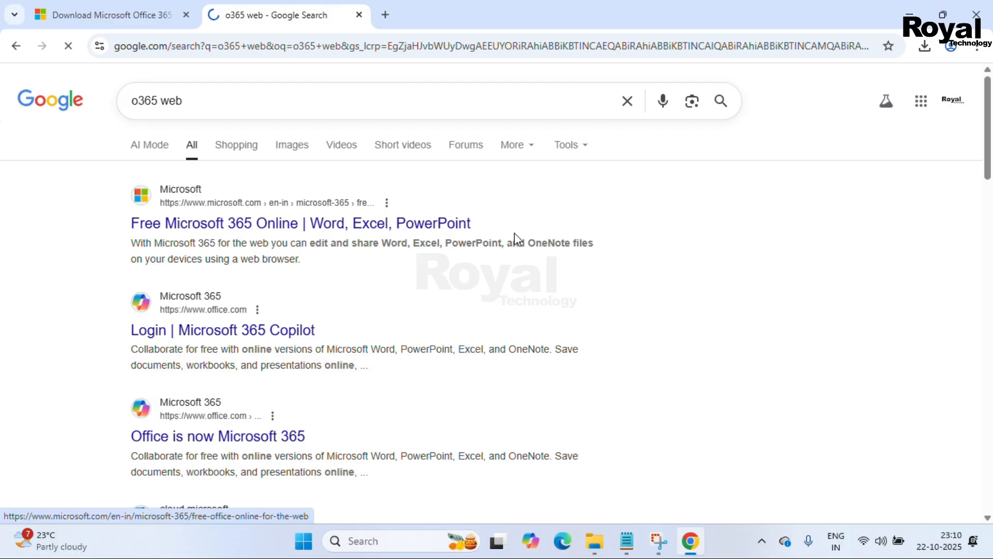
left_click(300, 223)
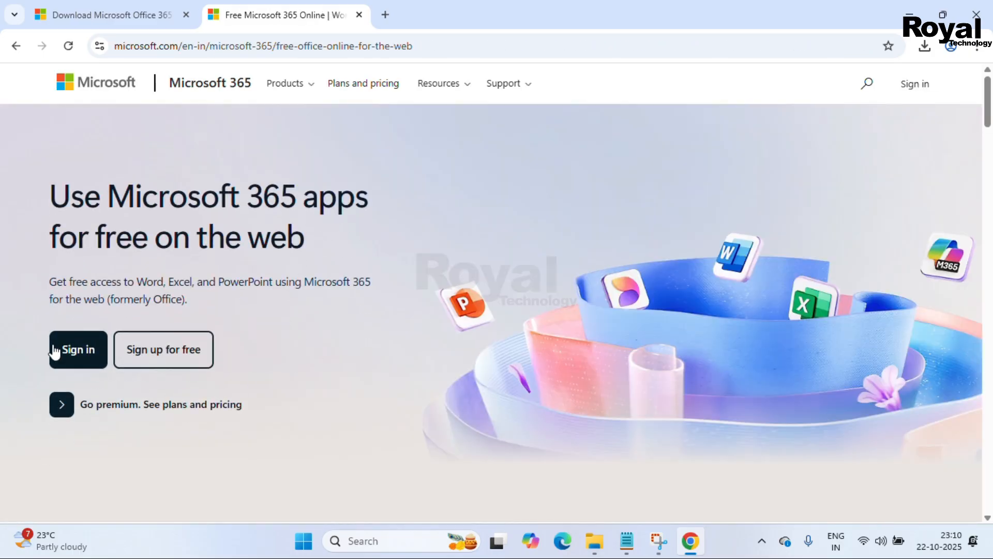
mouse_move(183, 359)
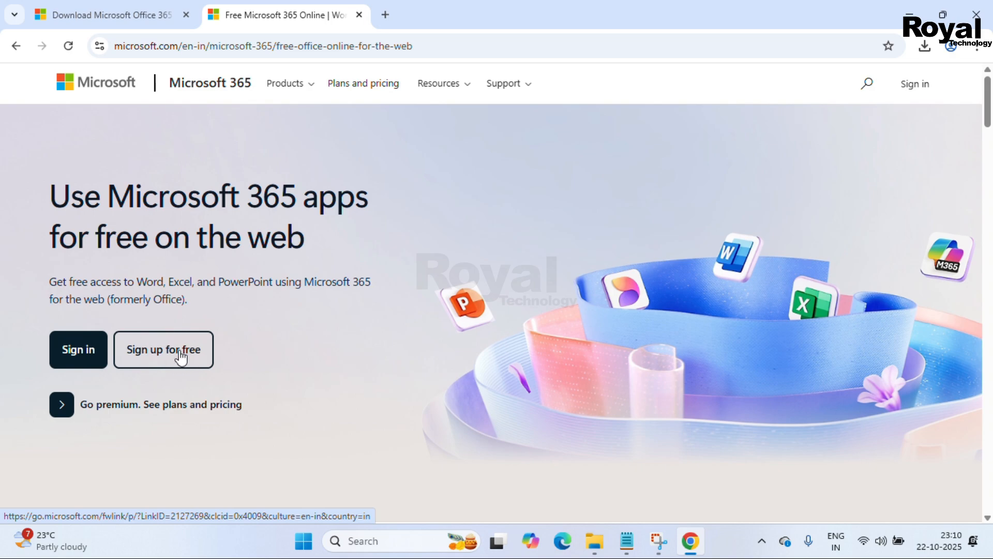
mouse_move(912, 98)
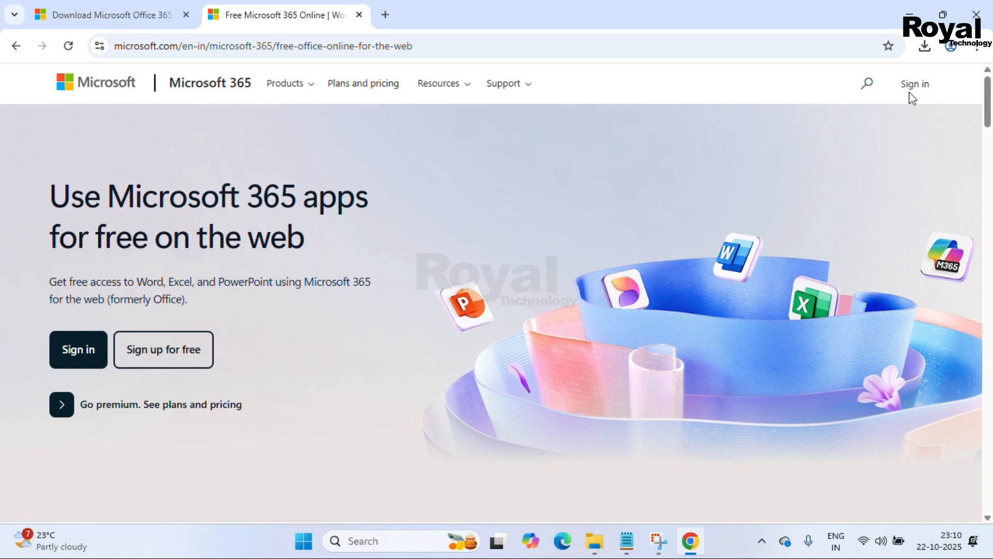
mouse_move(146, 358)
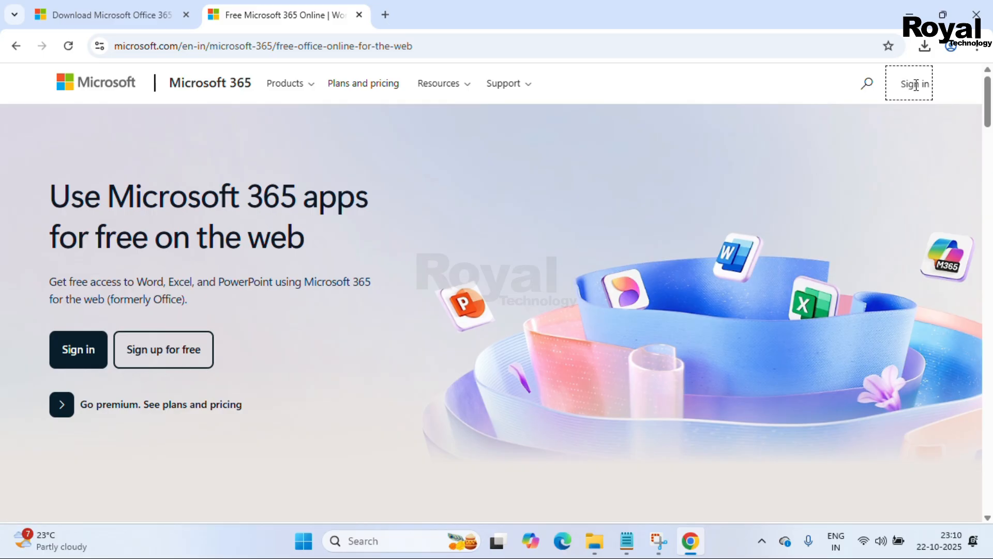
mouse_move(871, 152)
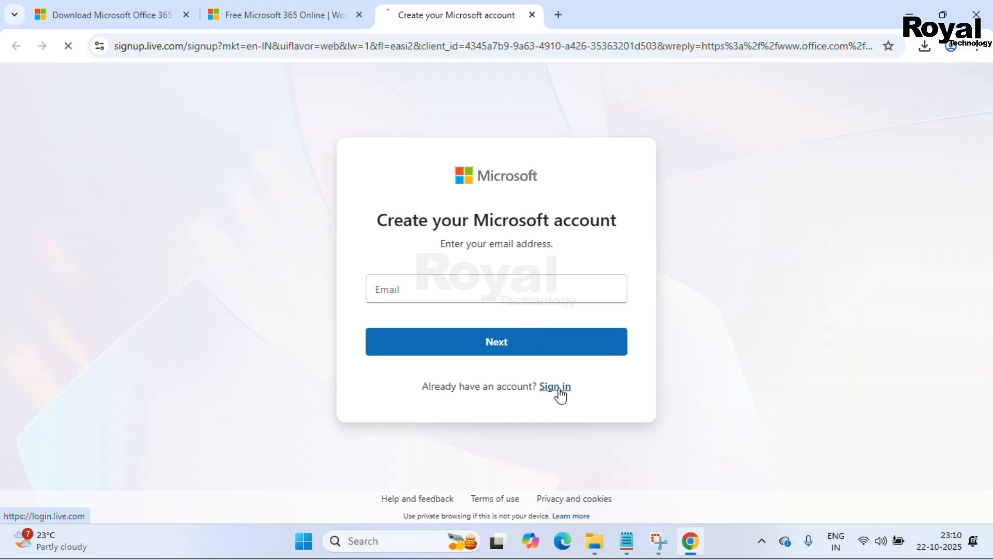
Step: Sign in with the existing Microsoft account and open Word from the app launcher
left_click(554, 387)
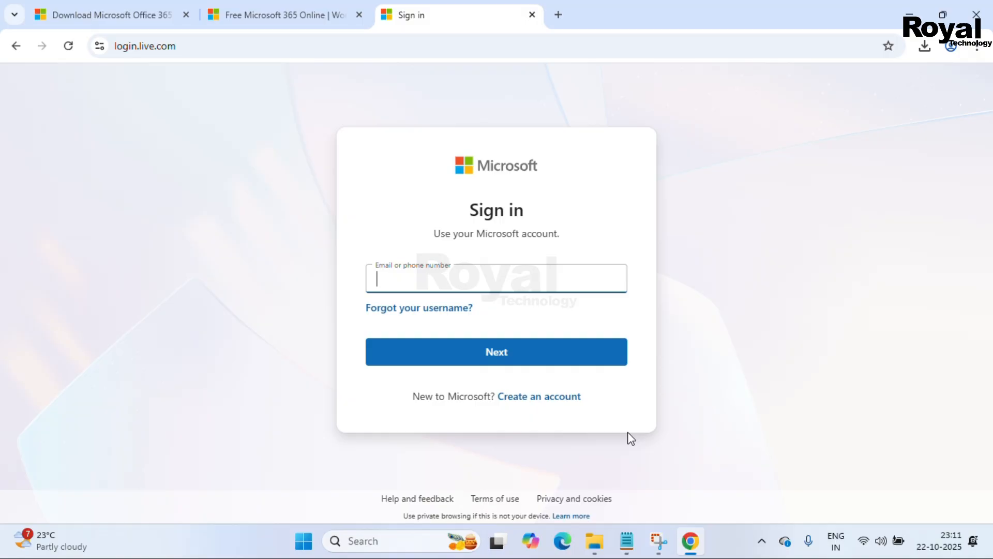
left_click(496, 352)
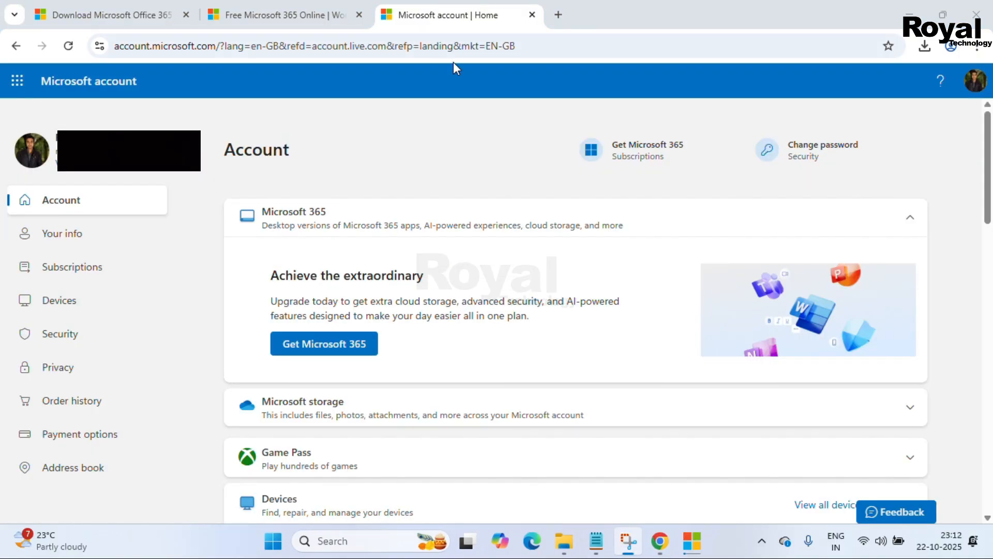
mouse_move(199, 211)
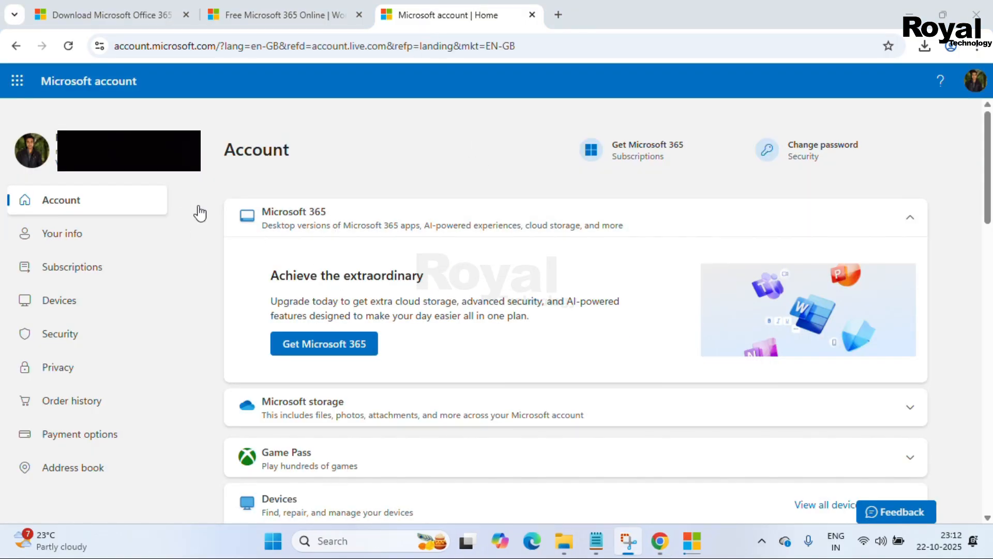
left_click(18, 81)
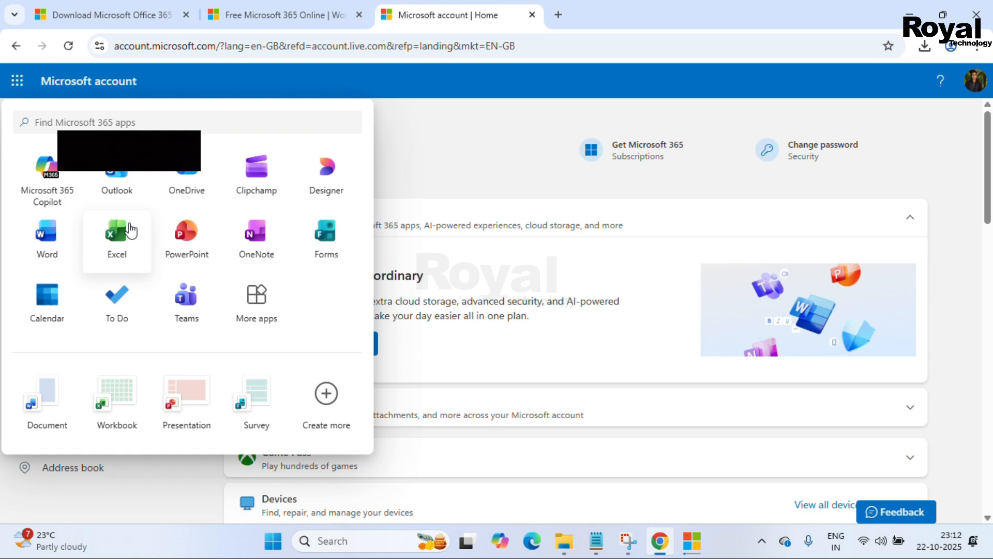
mouse_move(206, 245)
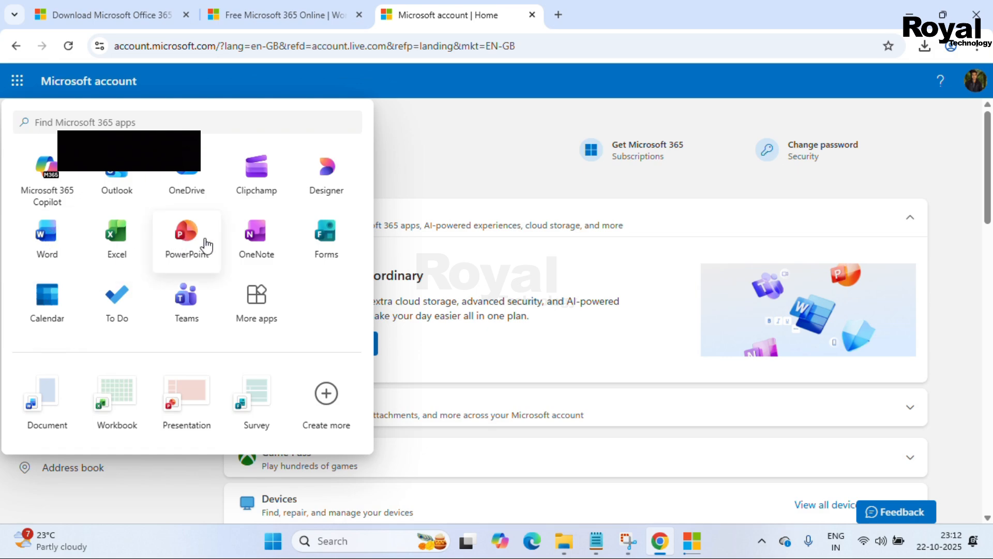
left_click(47, 230)
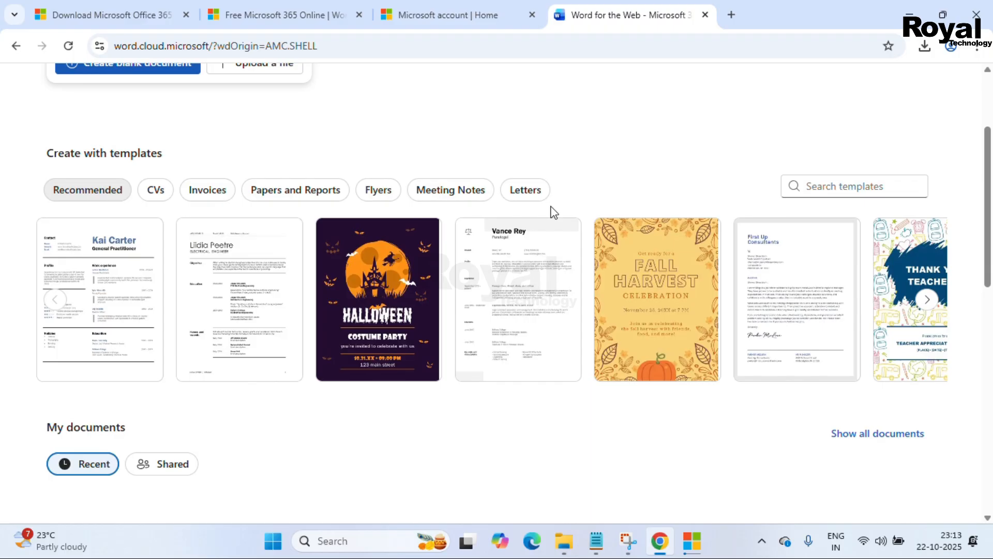
Step: Create a blank document from the Word for the web home page
left_click(128, 64)
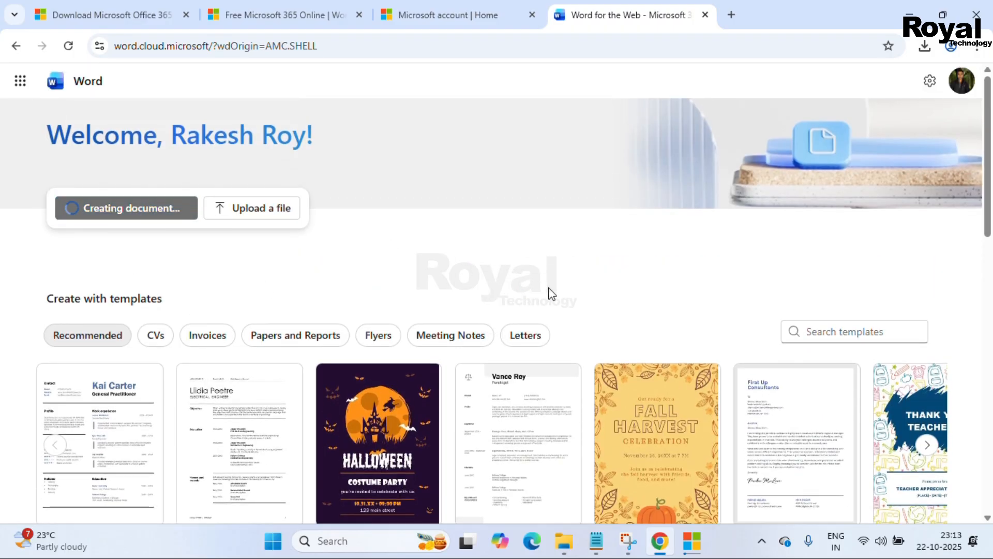
left_click(126, 208)
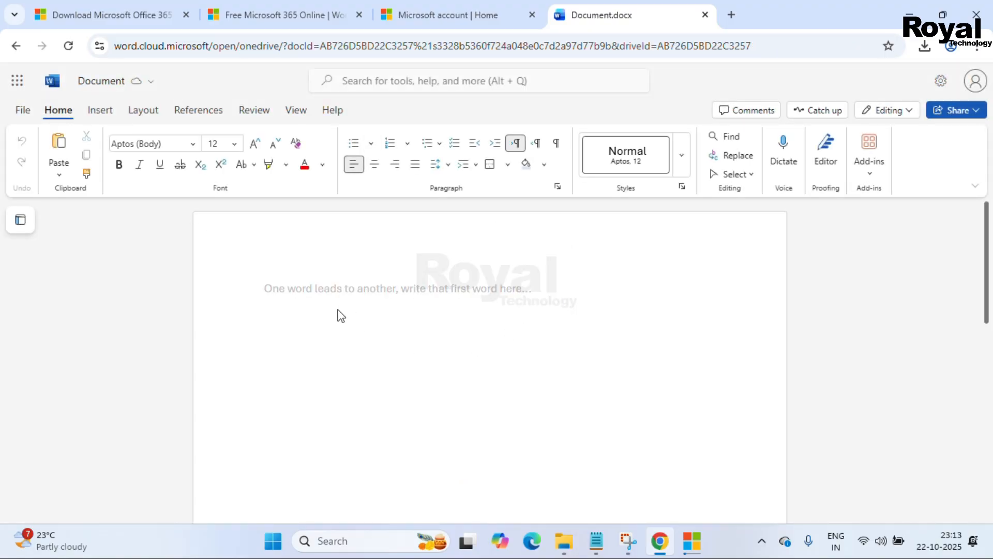
mouse_move(333, 289)
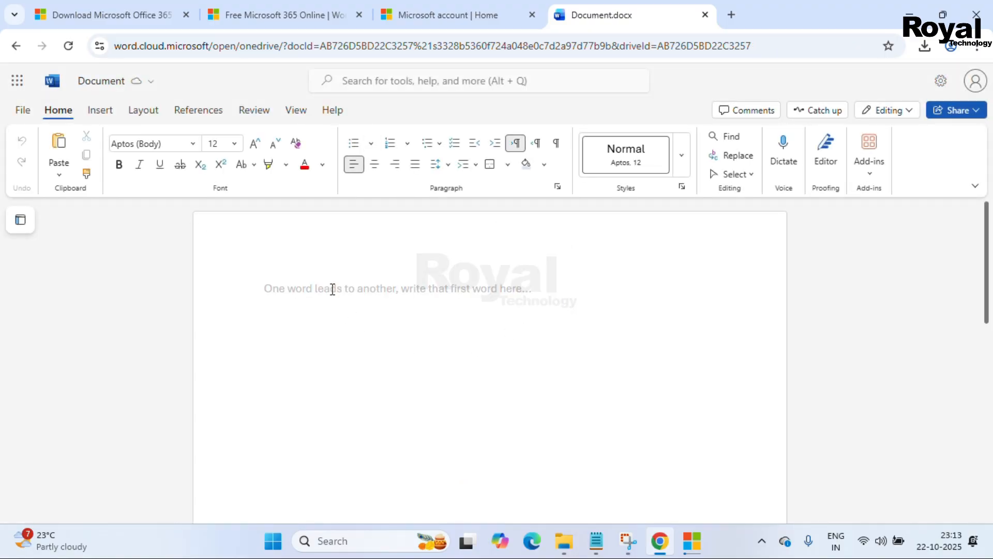
Step: Type 'Royal Technology' and set its font size to 72 pt
type("Royal")
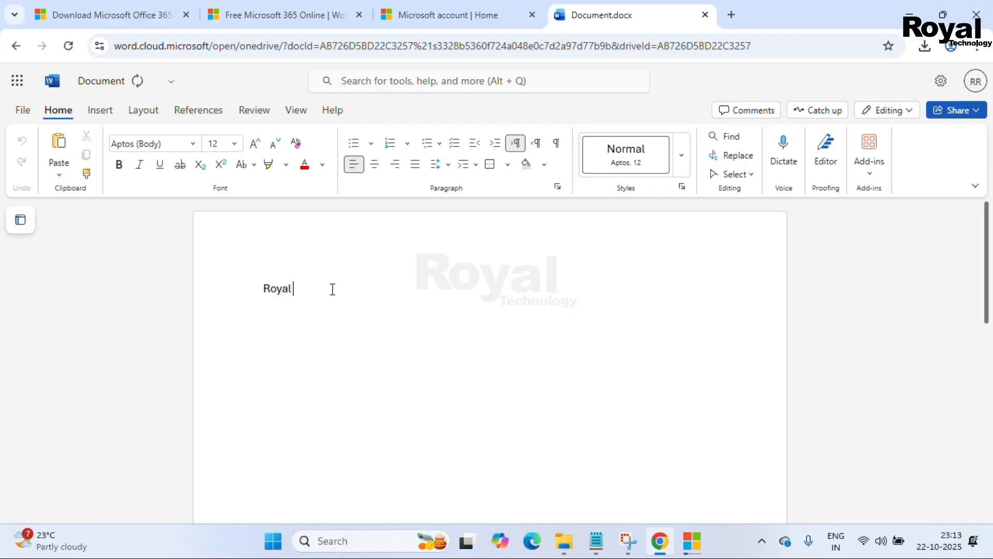
type("Techno")
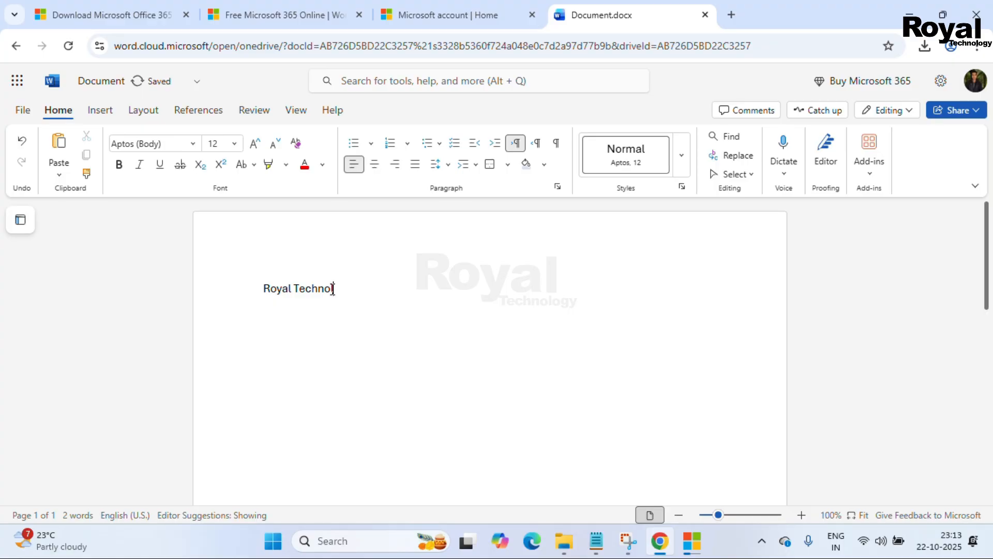
left_click(783, 146)
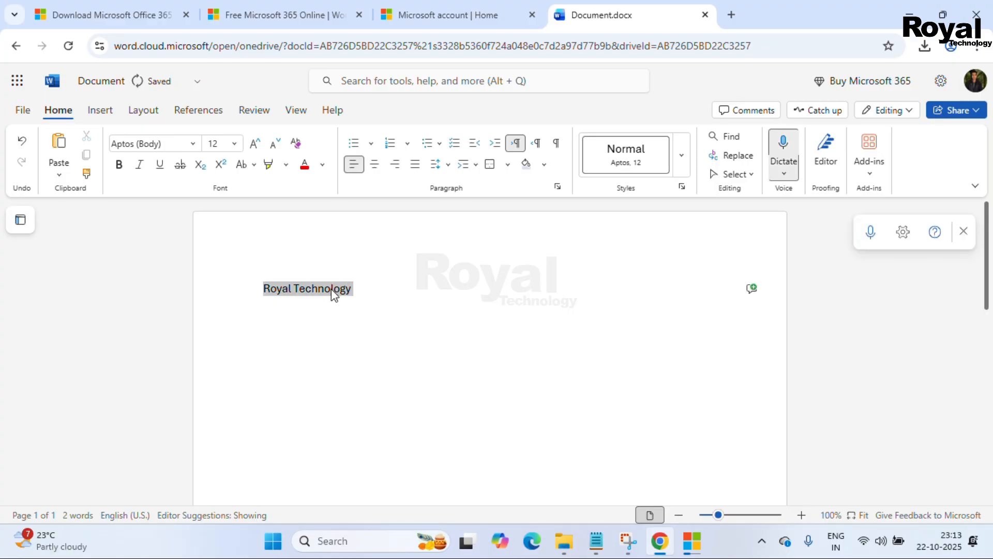
left_click(234, 143)
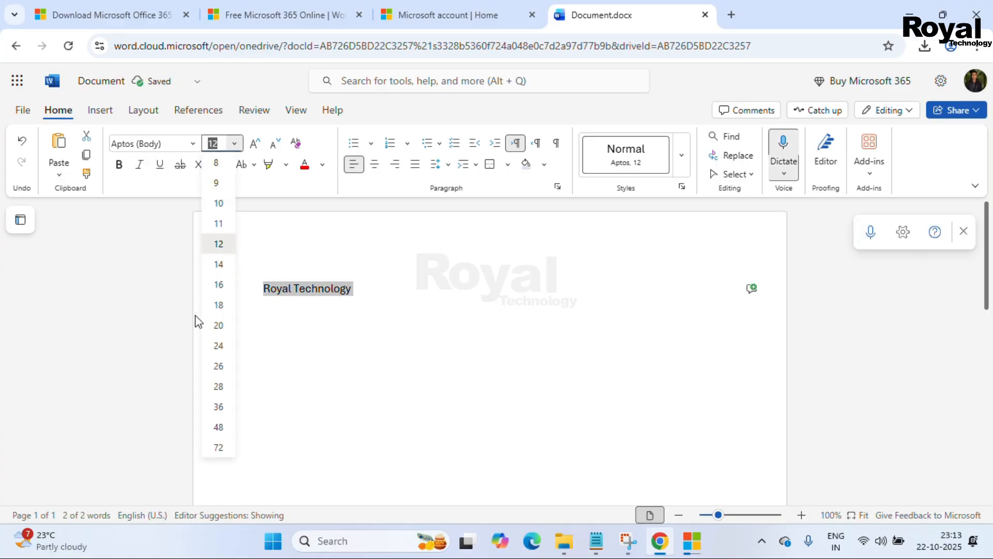
left_click(218, 447)
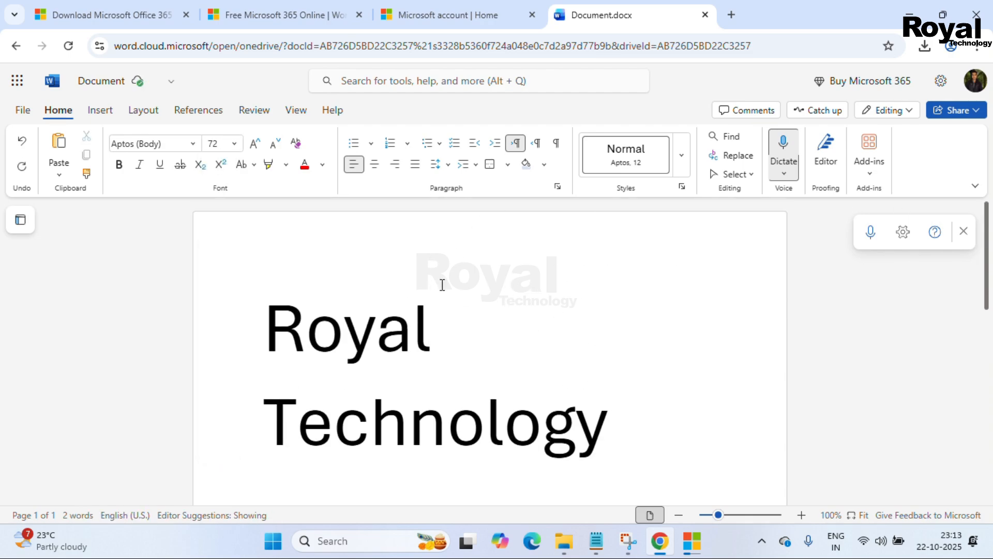
Step: Open the File menu and view the Create a Copy, Share and Export submenus
left_click(21, 110)
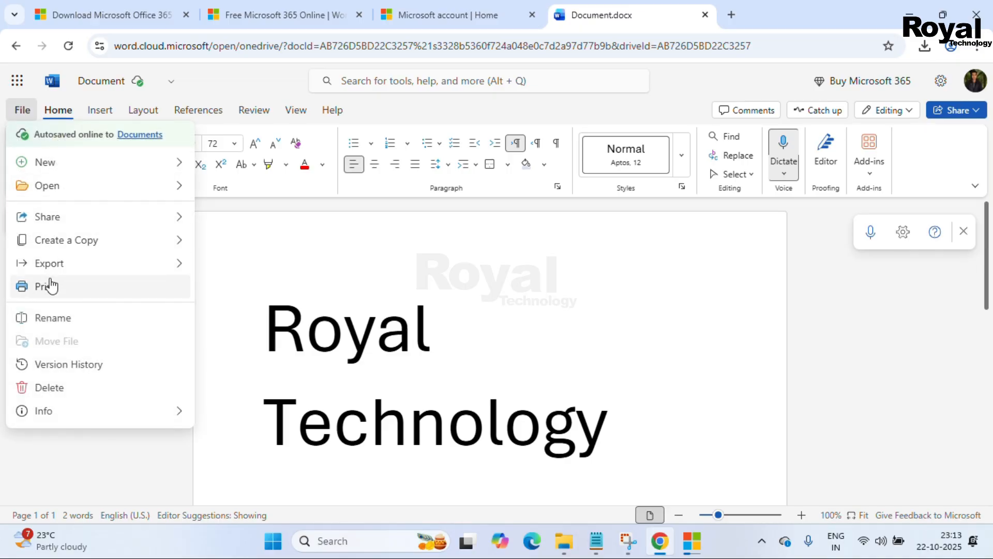
left_click(66, 240)
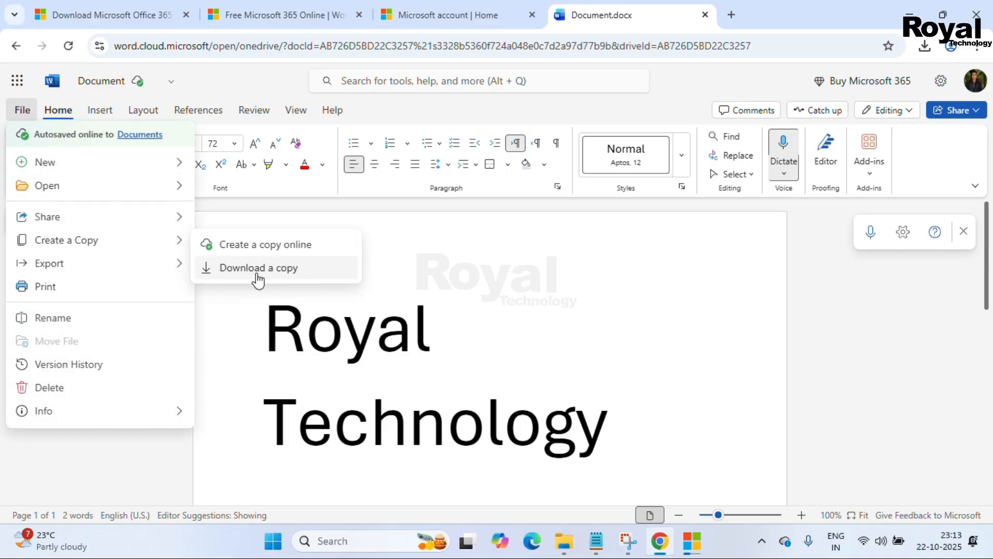
left_click(47, 217)
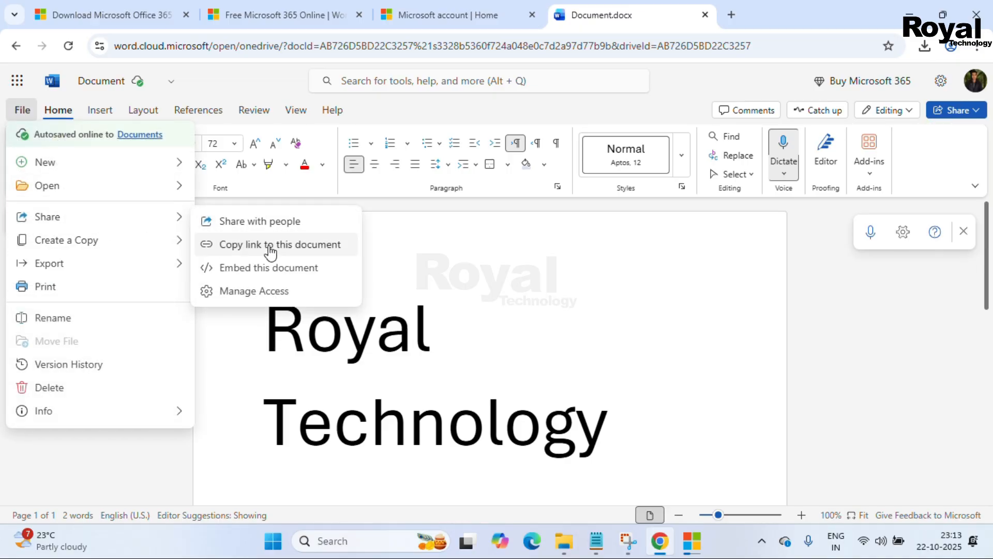
left_click(49, 264)
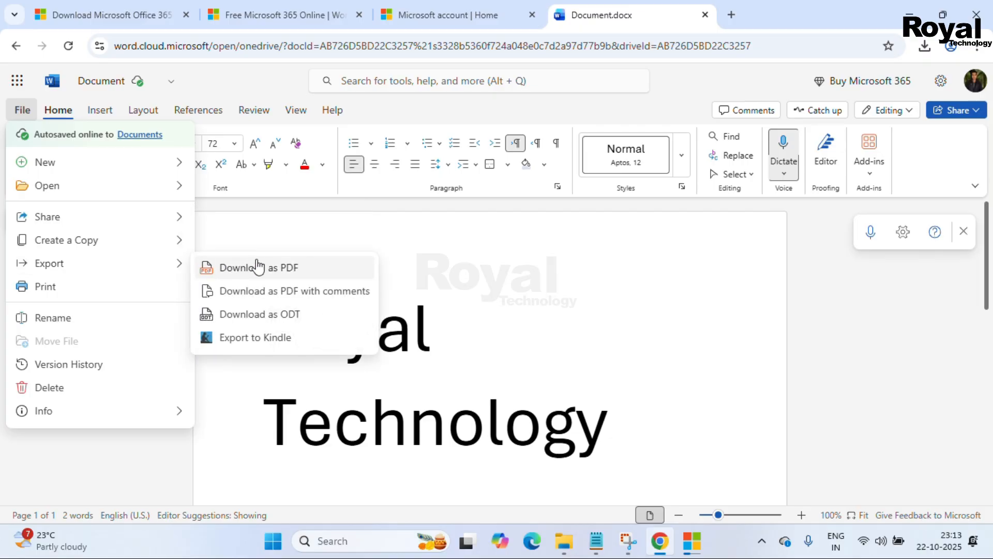
mouse_move(95, 321)
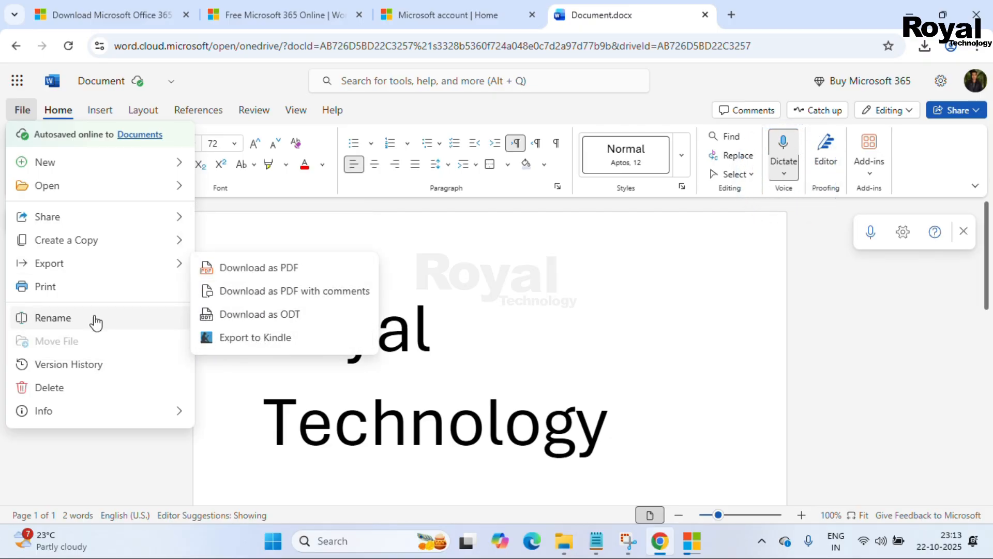
mouse_move(62, 212)
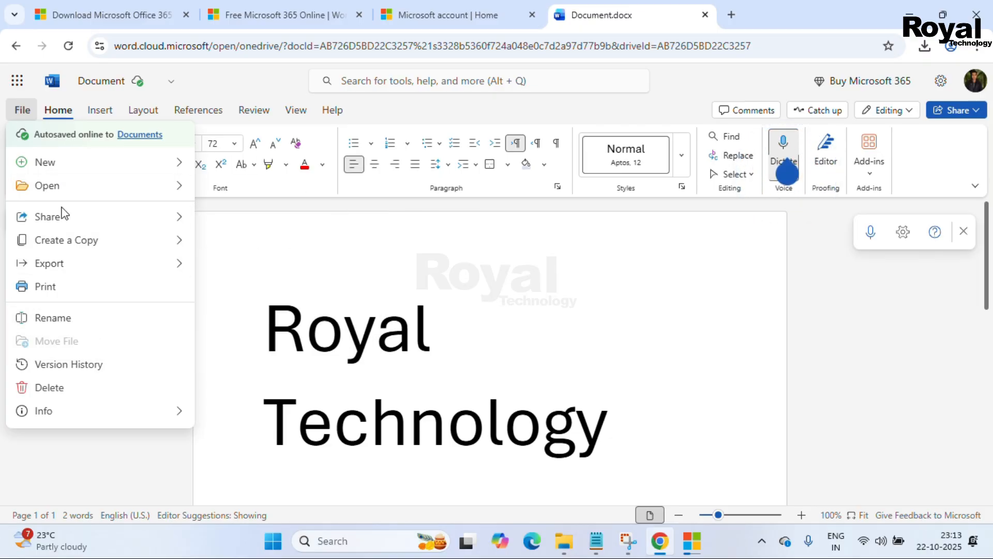
mouse_move(433, 121)
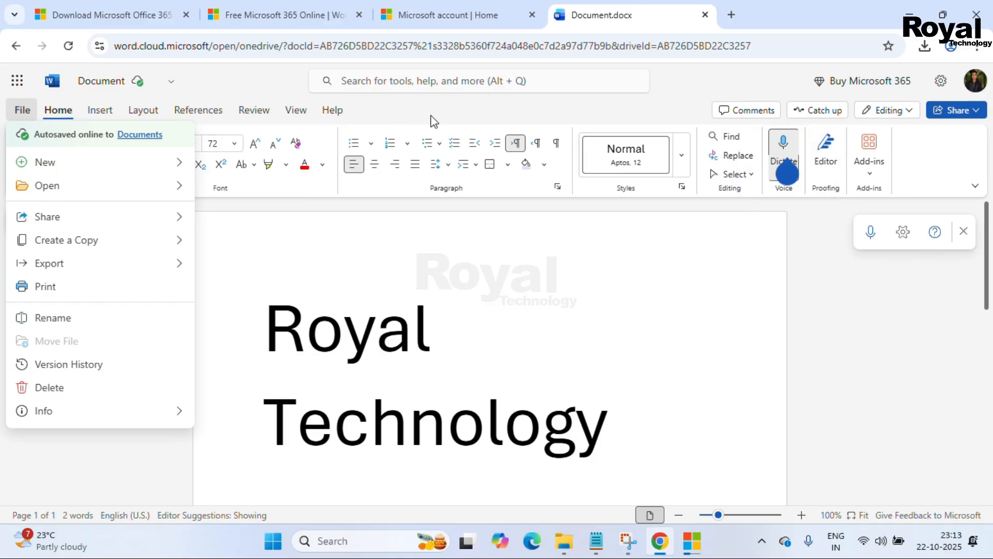